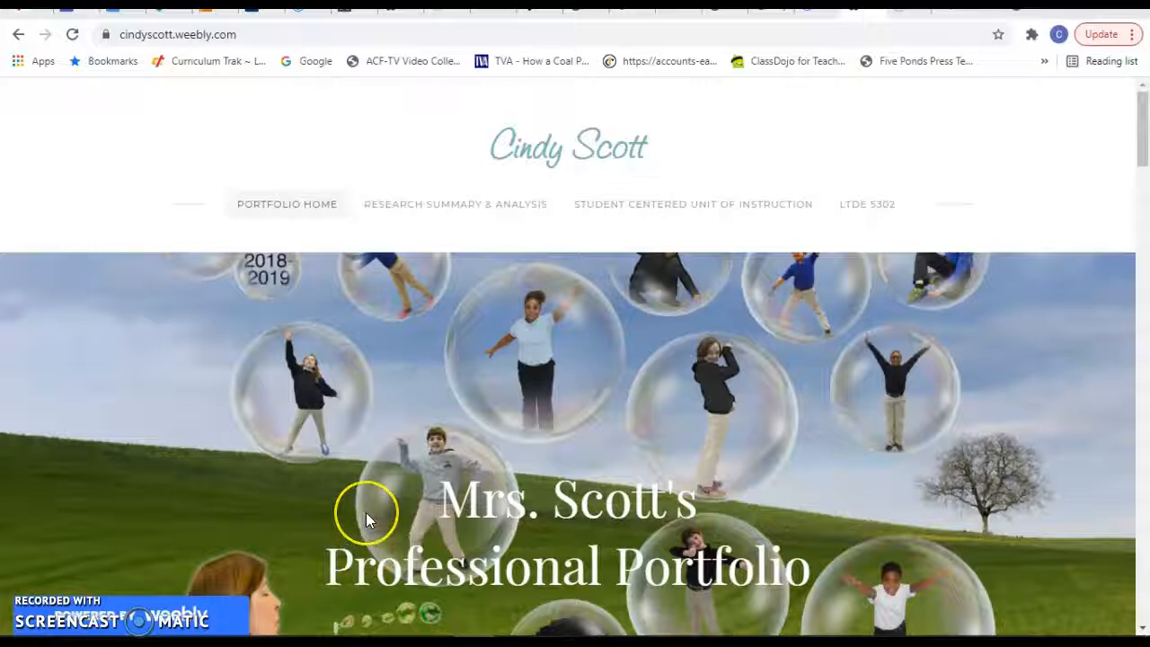
mouse_move(1083, 227)
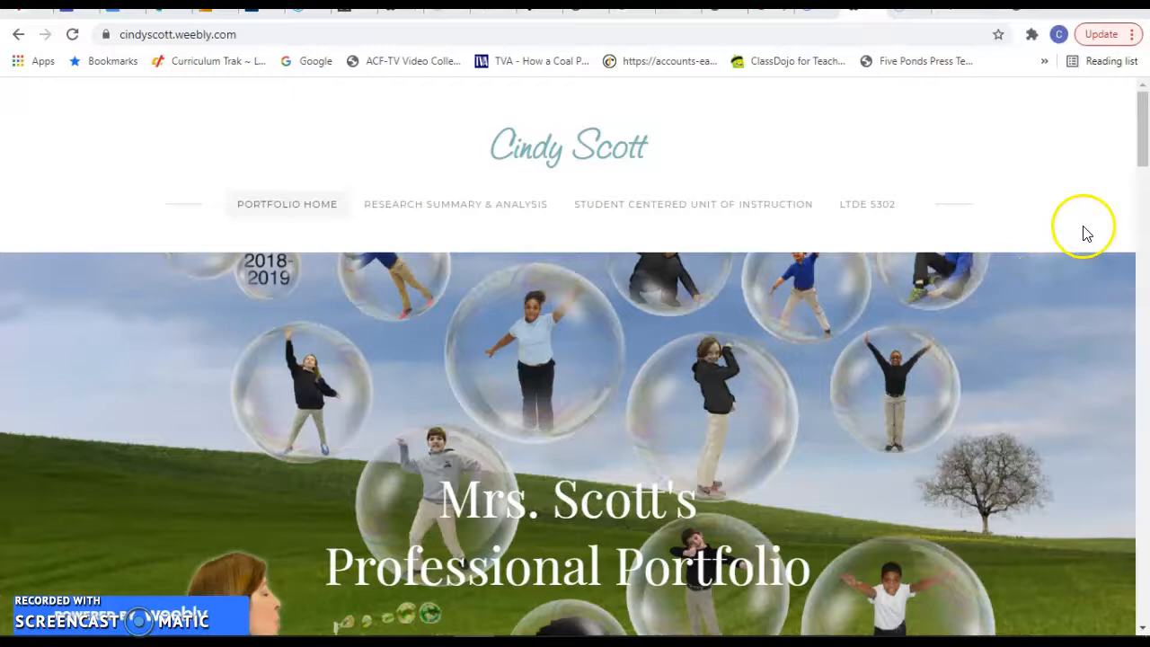
Scroll the portfolio home page down to the introduction with the author's photo
scroll(down, 3)
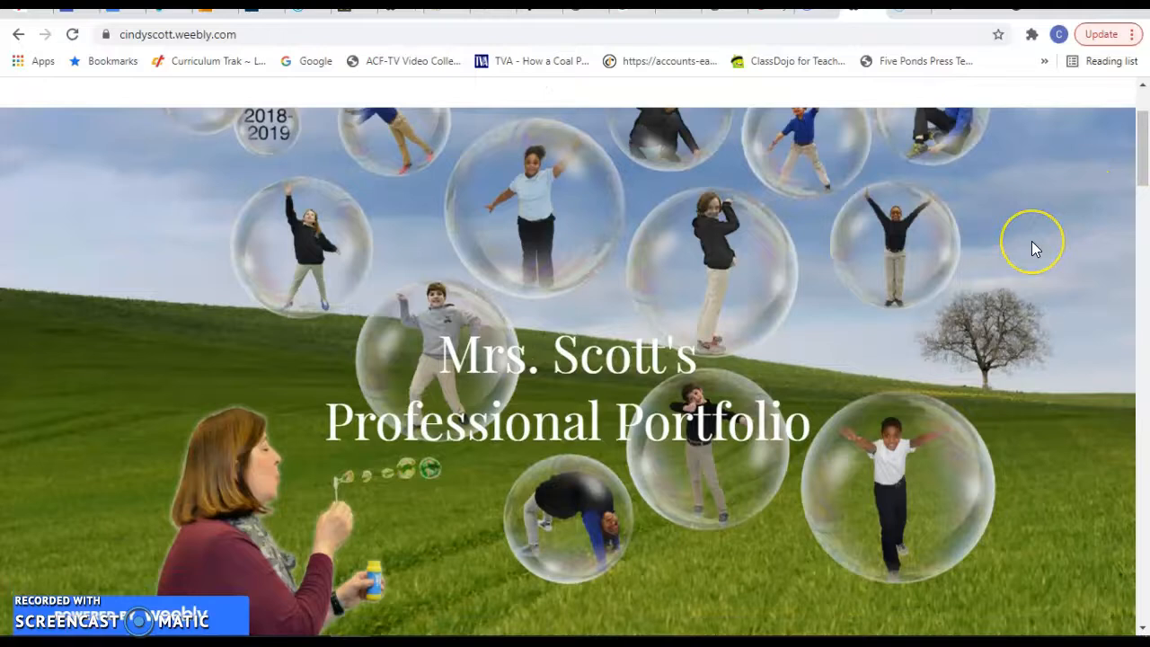
scroll(down, 3)
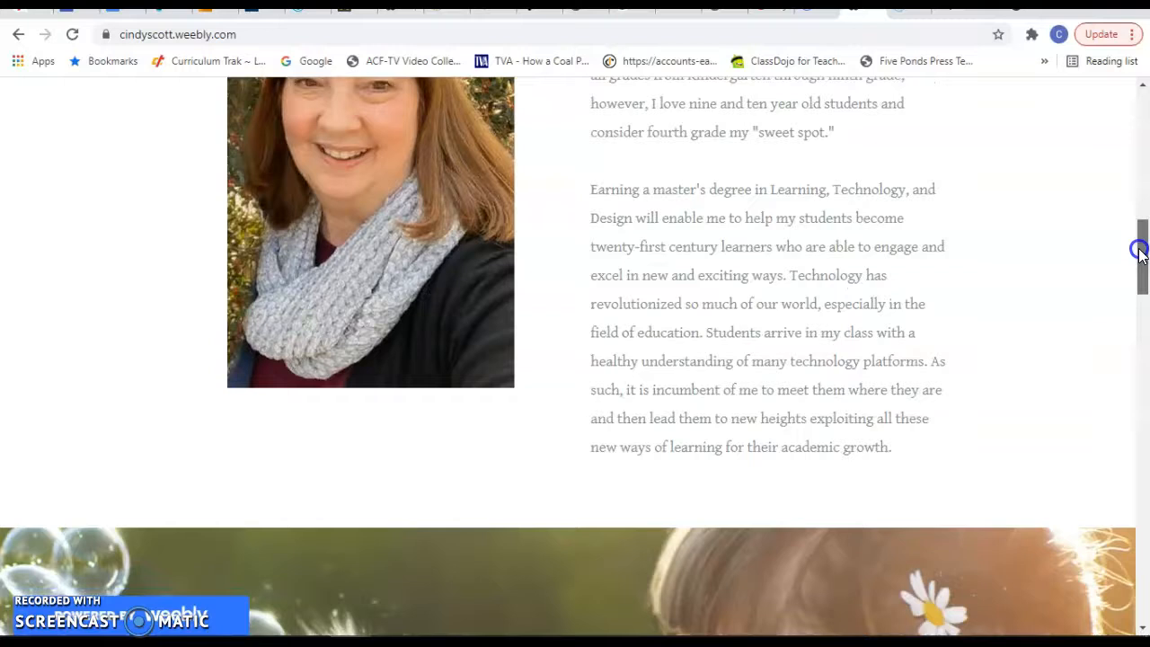
Scroll past the Collaborative Digital Storytelling Project and back to the Professional Portfolio banner
scroll(down, 3)
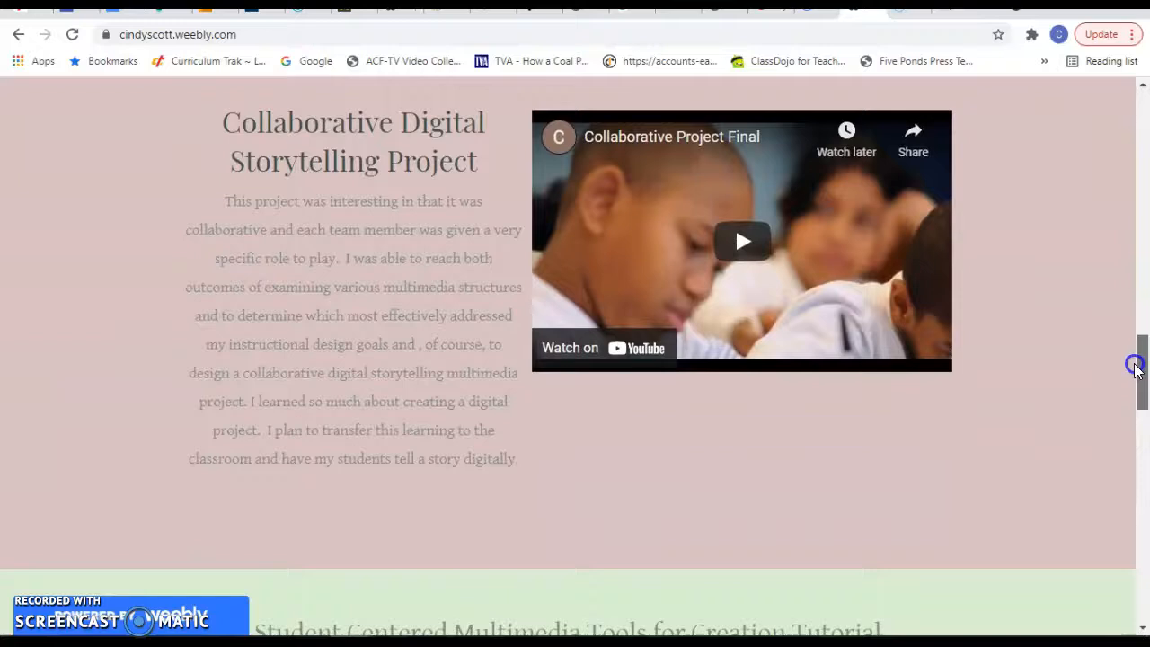
scroll(down, 3)
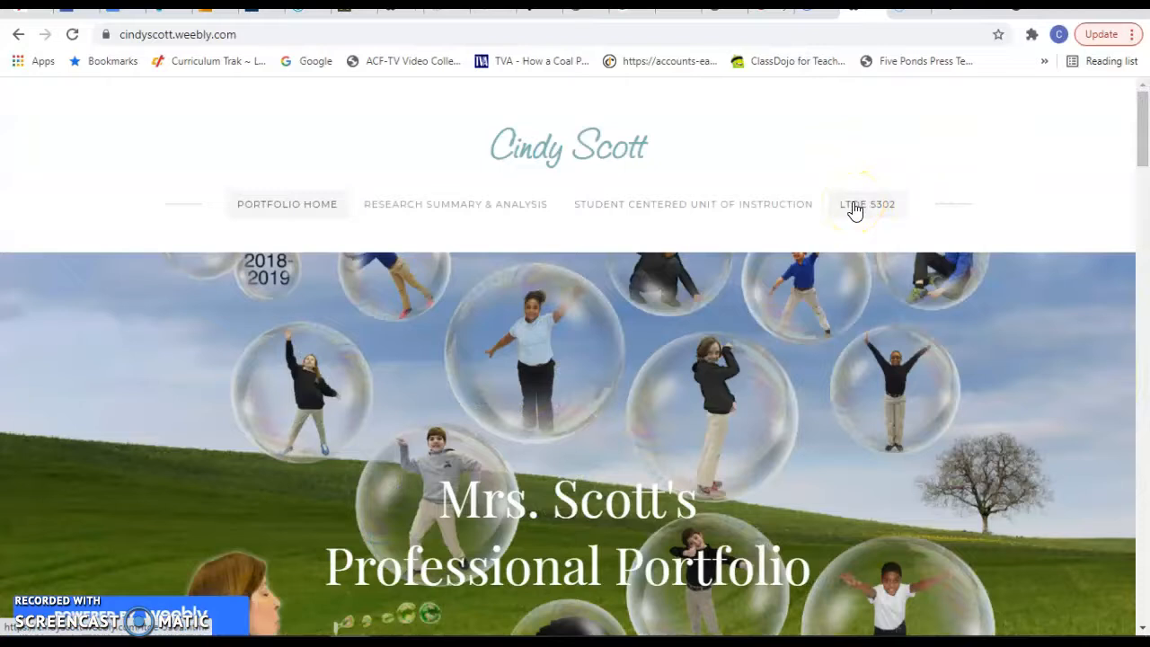
Open the LTDE 5302 page and download the Instructional Unit Plan PDF
click(867, 204)
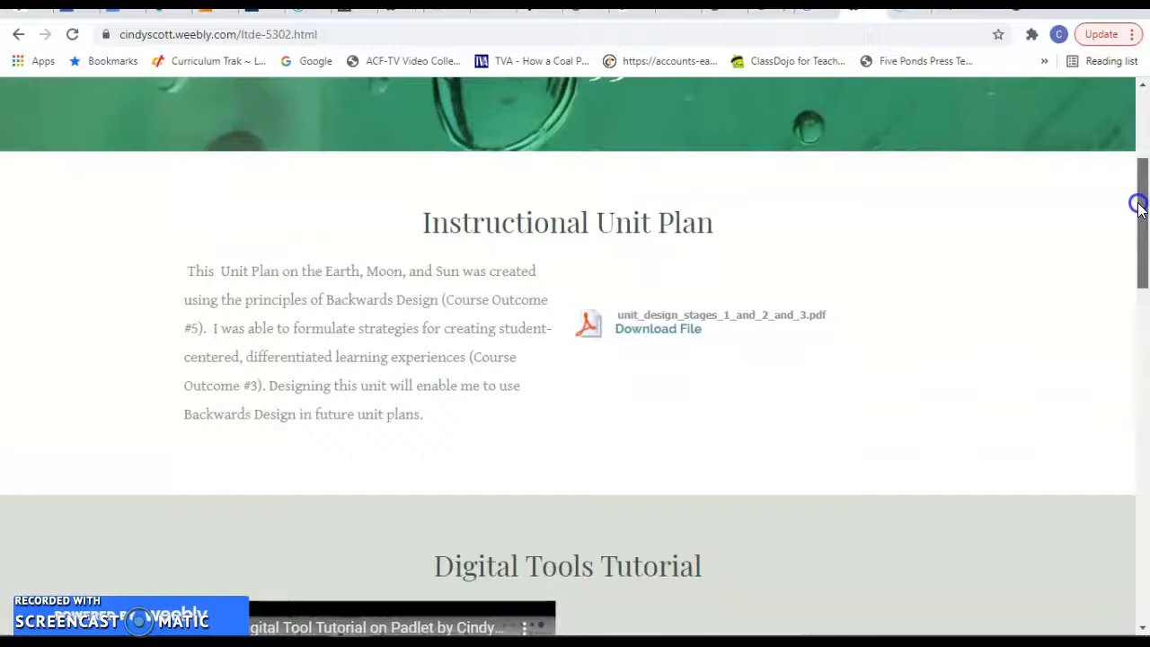
scroll(down, 3)
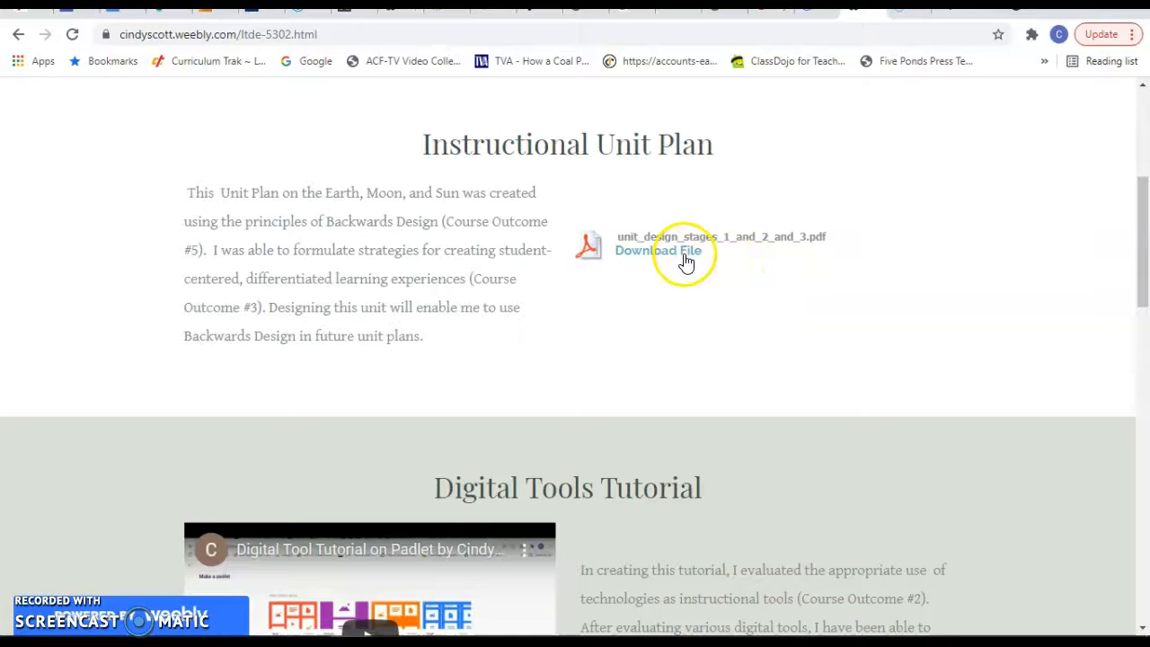
click(659, 251)
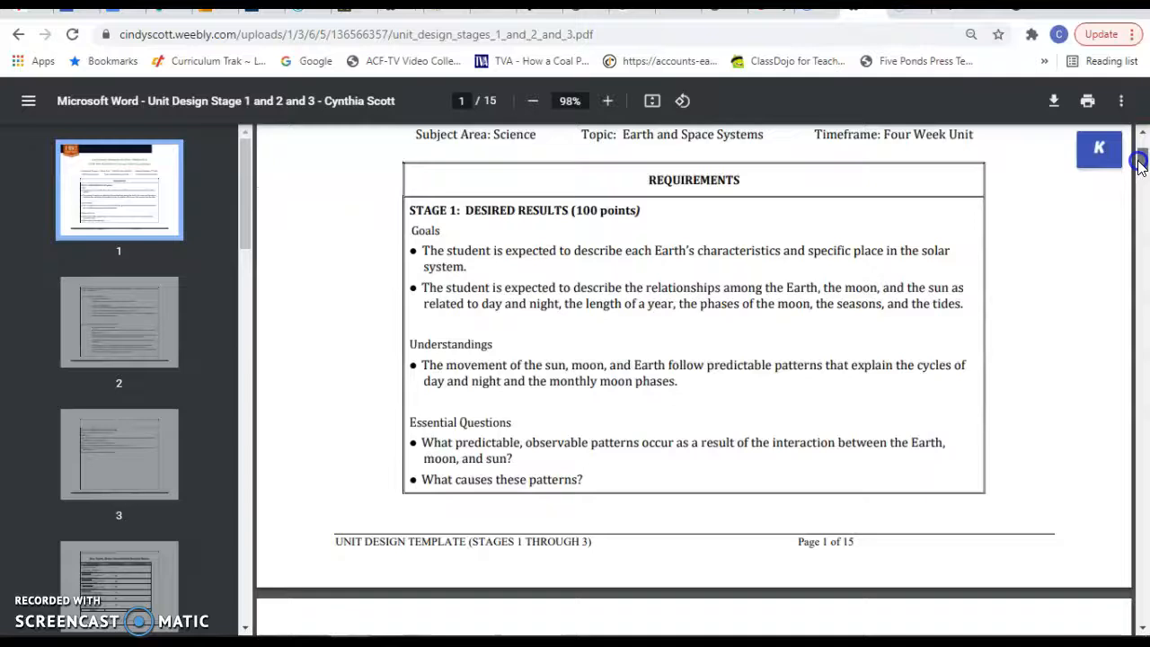
Page through the unit plan's rubric and lesson schedule, then return to page 1
scroll(down, 3)
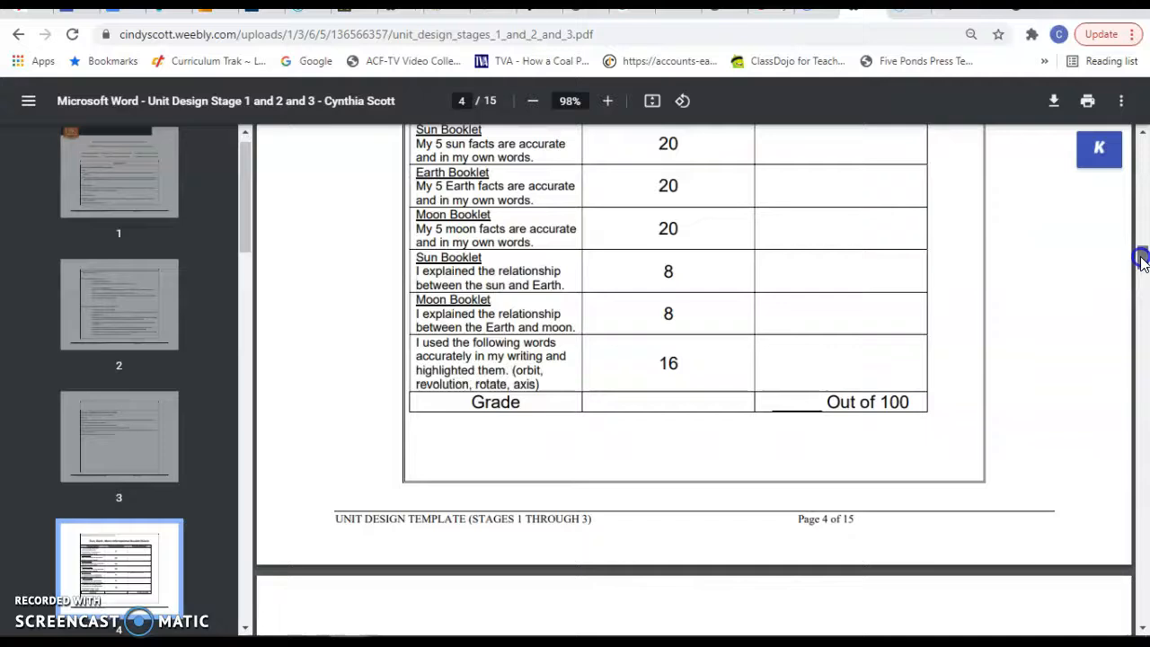
scroll(down, 3)
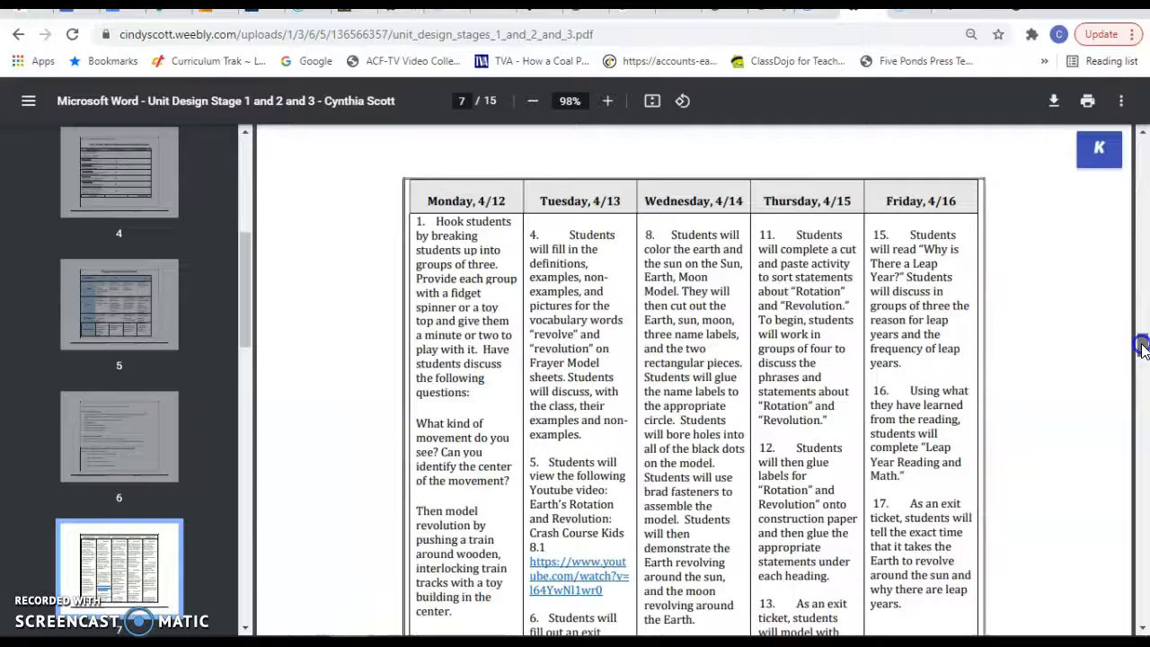
click(20, 34)
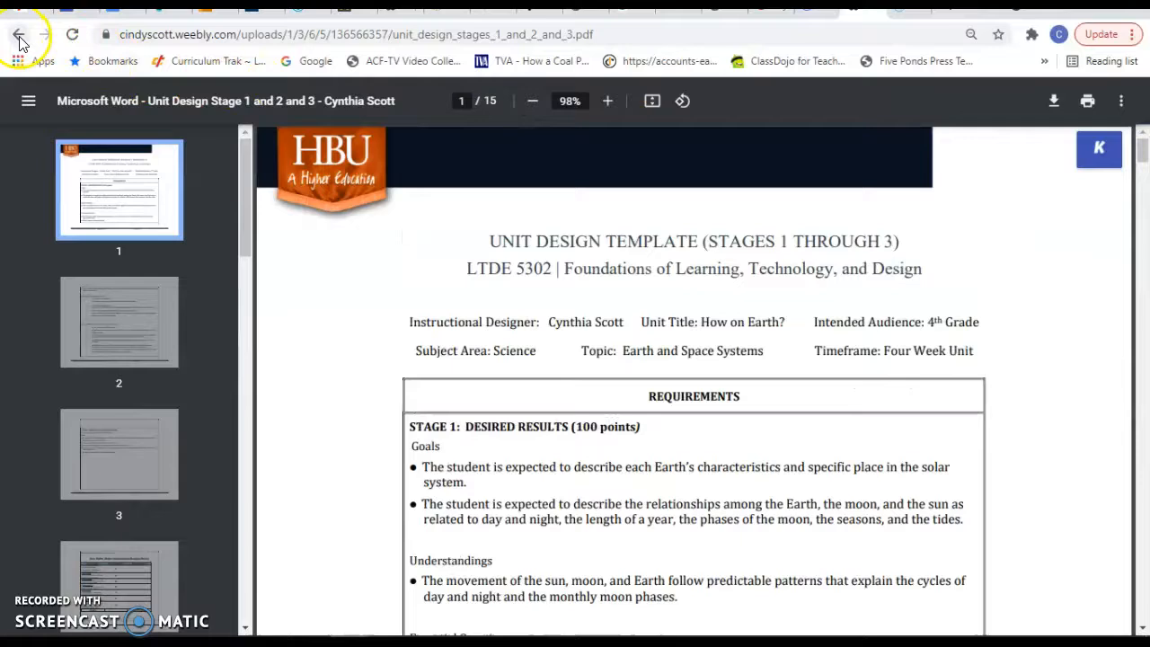
Return to LTDE 5302 and play the Padlet Digital Tools Tutorial video
click(18, 34)
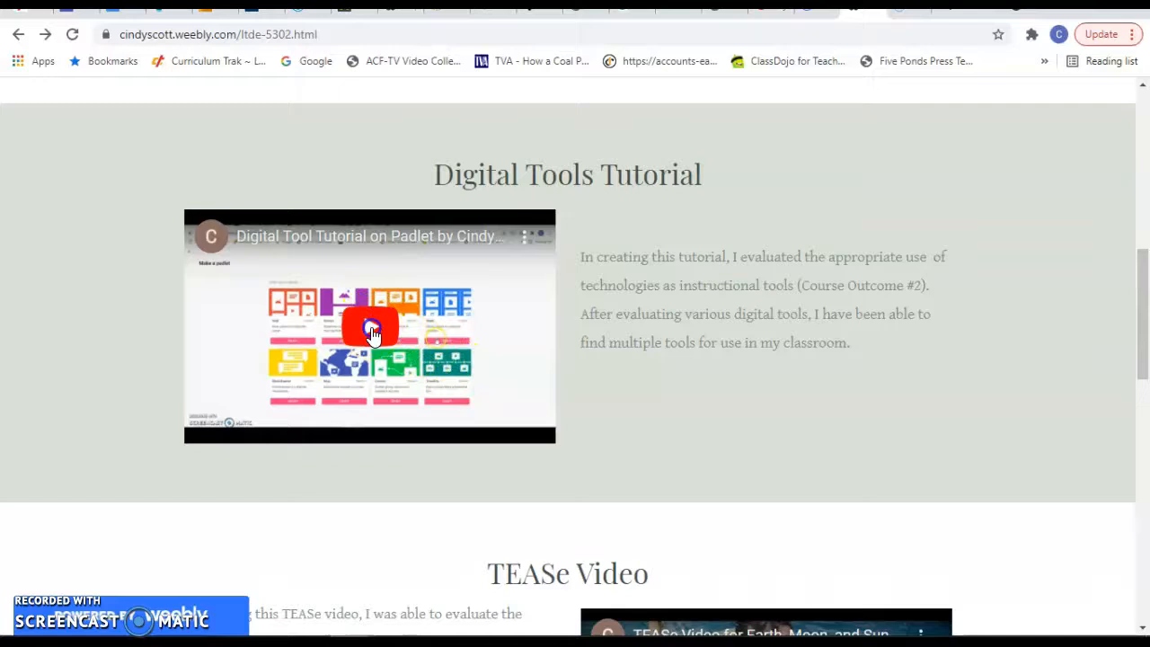
click(369, 326)
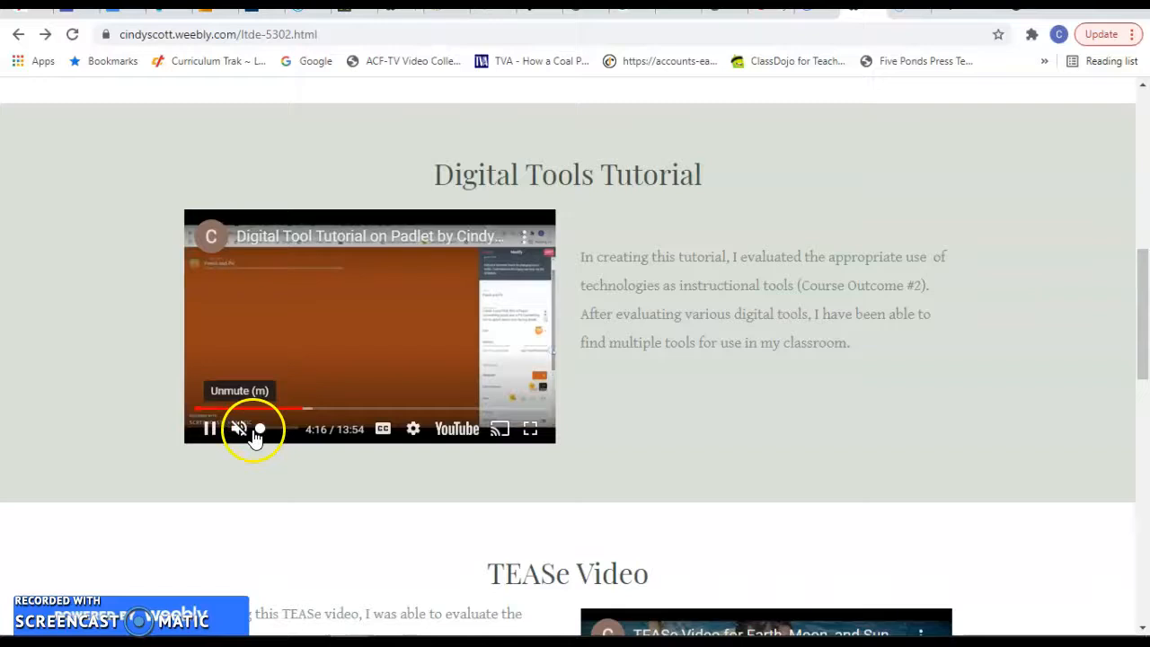
scroll(down, 3)
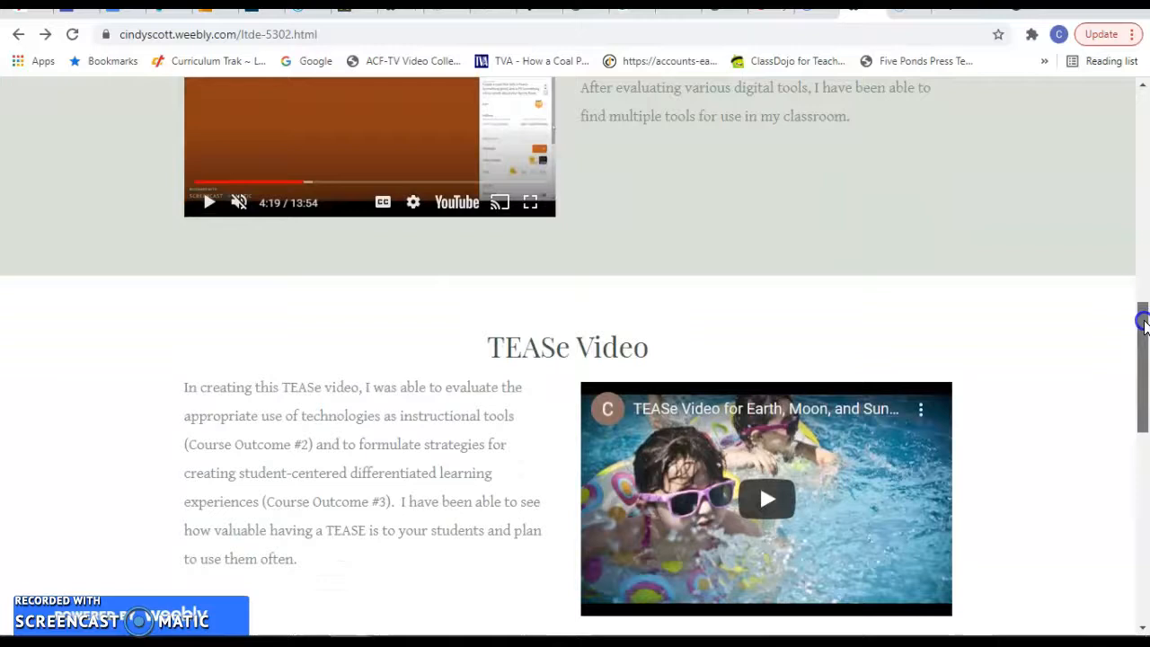
Play and pause the TEASe video, then scroll to the Collaborative Digital Tool Presentation
scroll(down, 3)
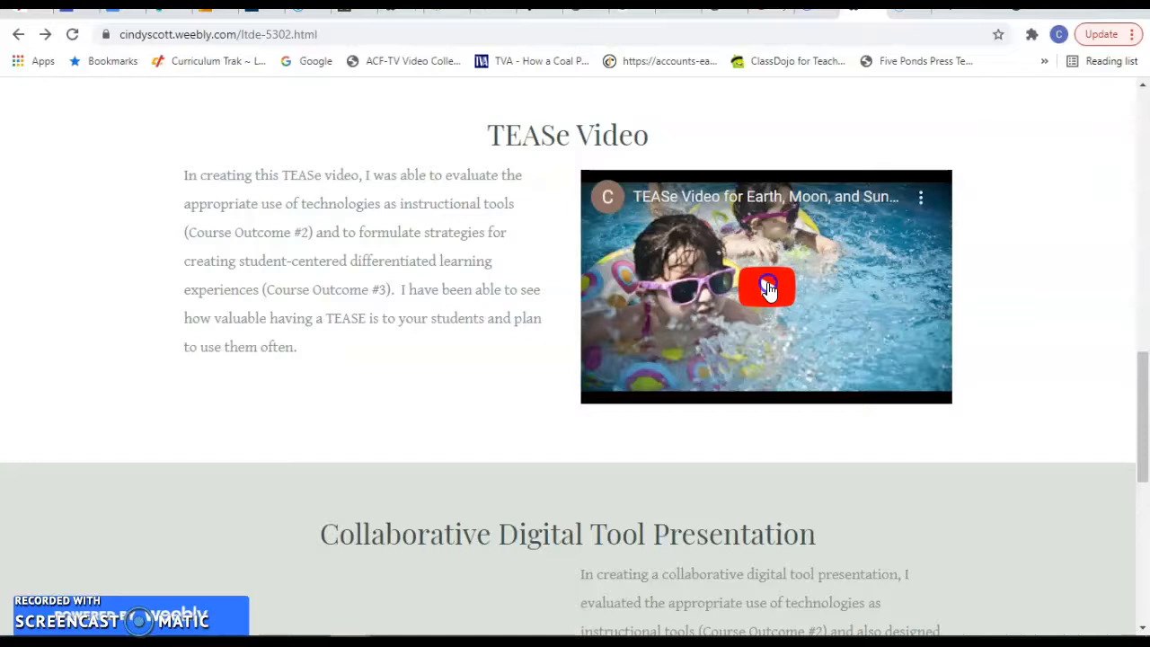
click(766, 286)
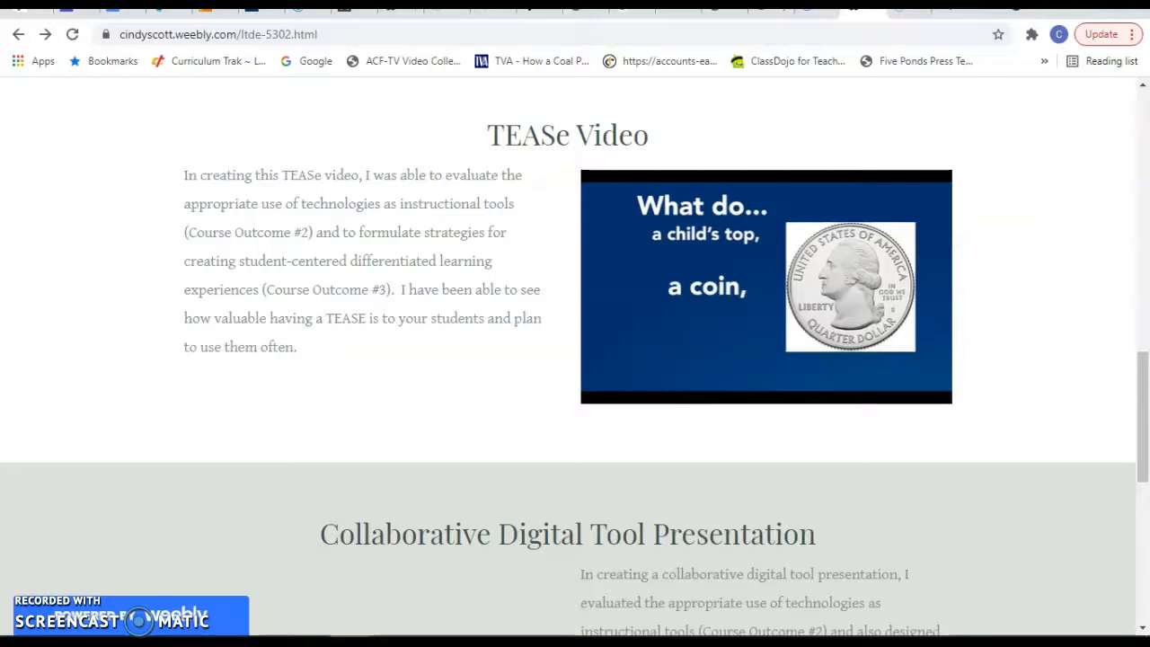
click(764, 286)
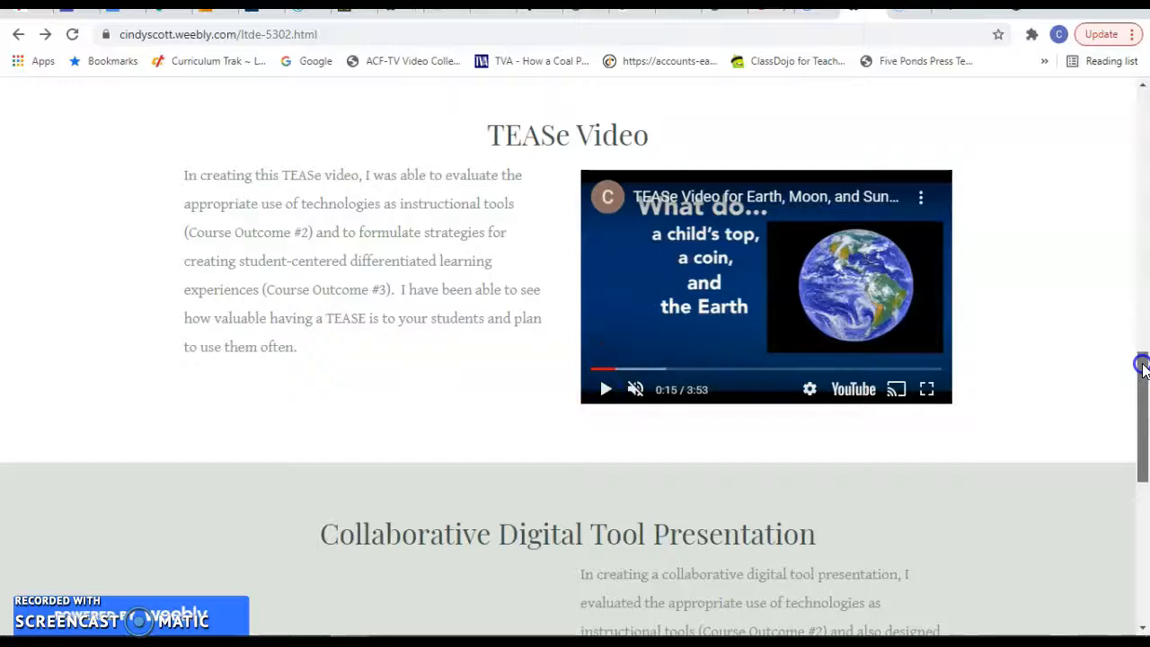
scroll(down, 3)
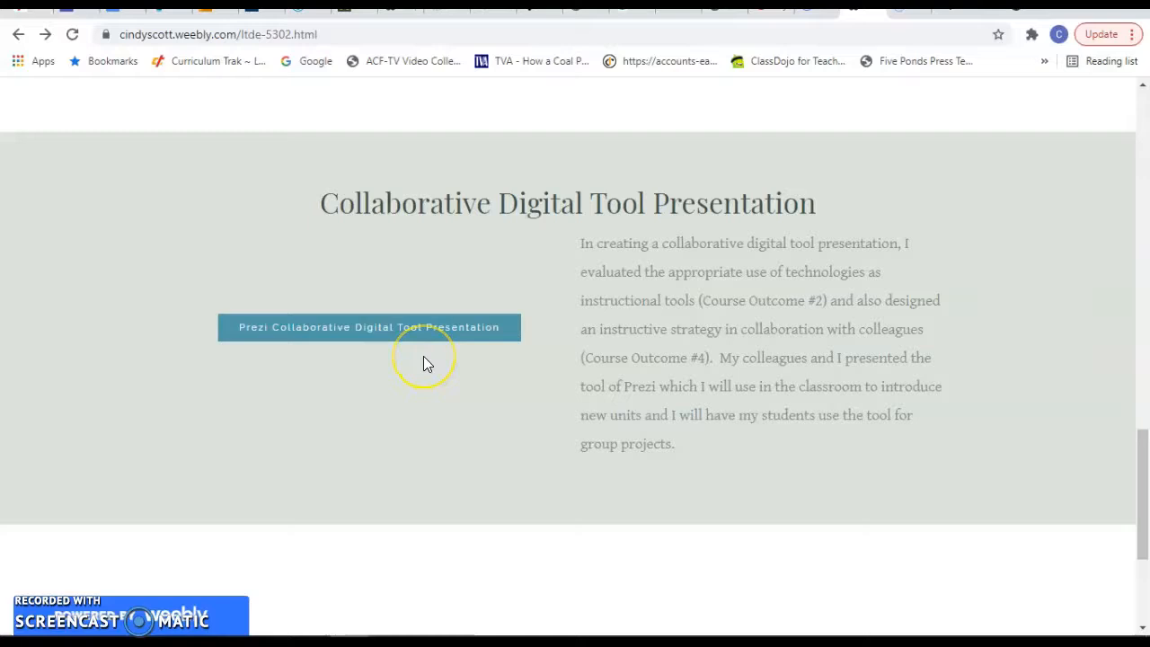
mouse_move(427, 377)
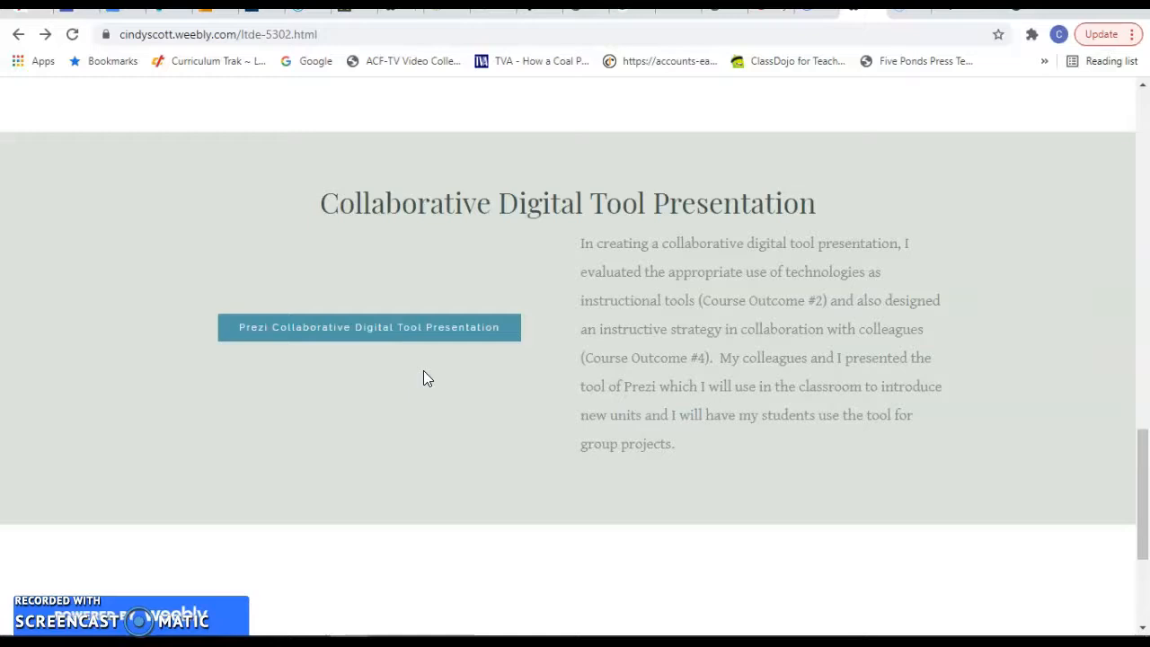
Open the Prezi Collaborative Digital Tool Presentation file at its title slide
click(368, 326)
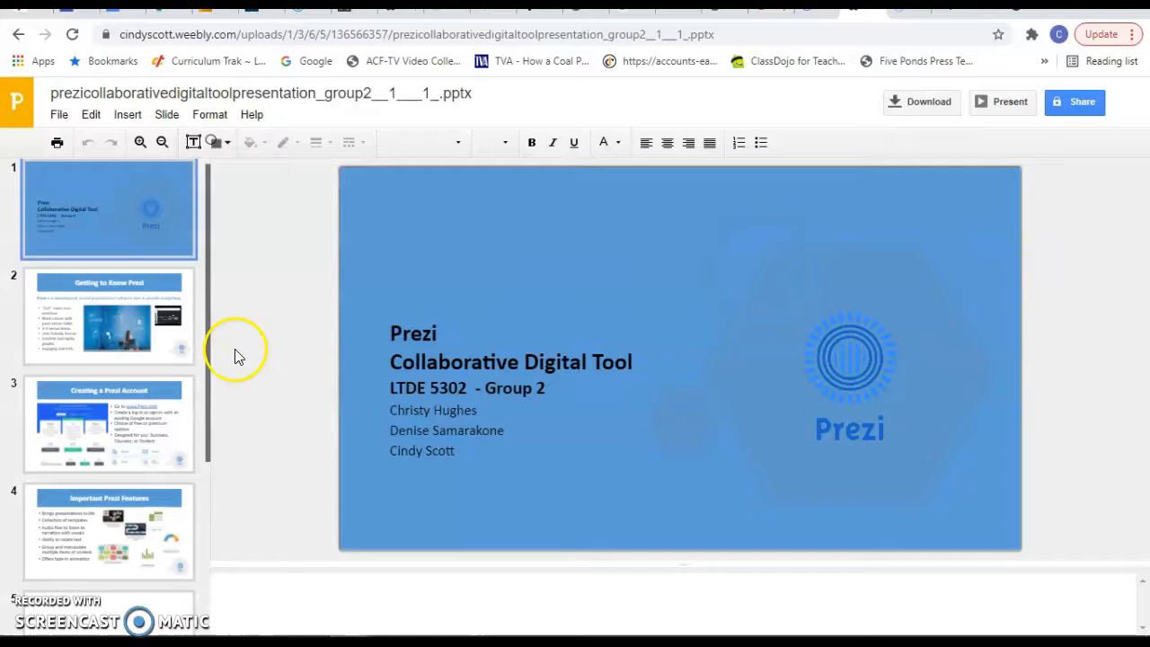
View the Getting to Know Prezi and Creating a Prezi Account slides, then return to LTDE 5302
click(109, 317)
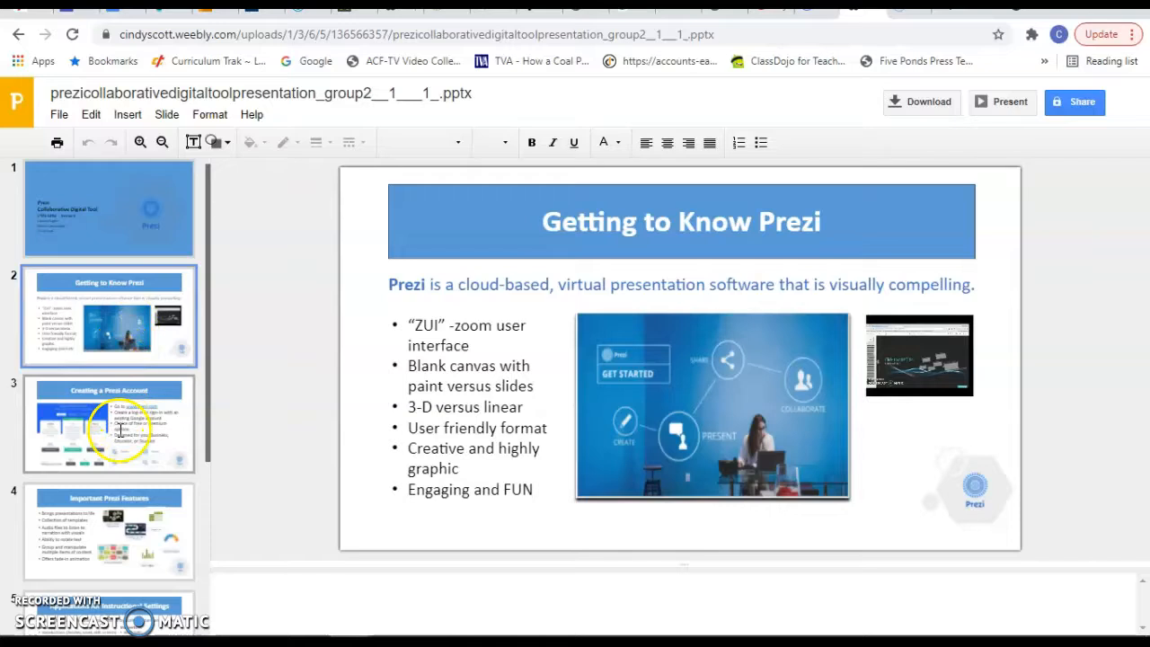
click(109, 531)
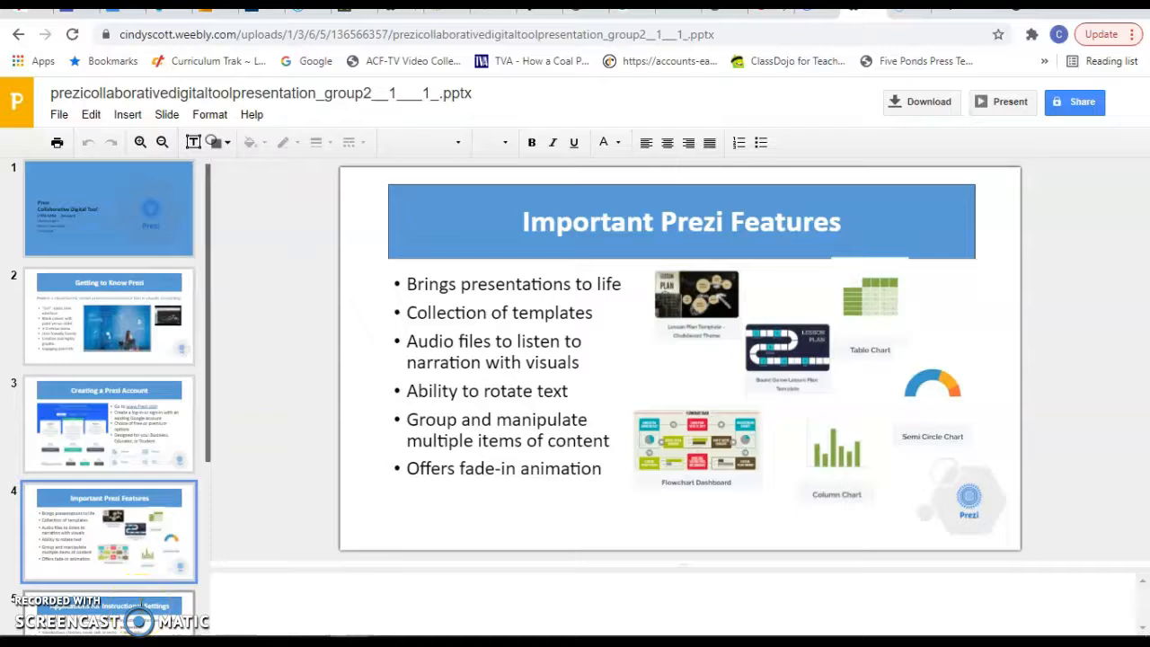
click(19, 34)
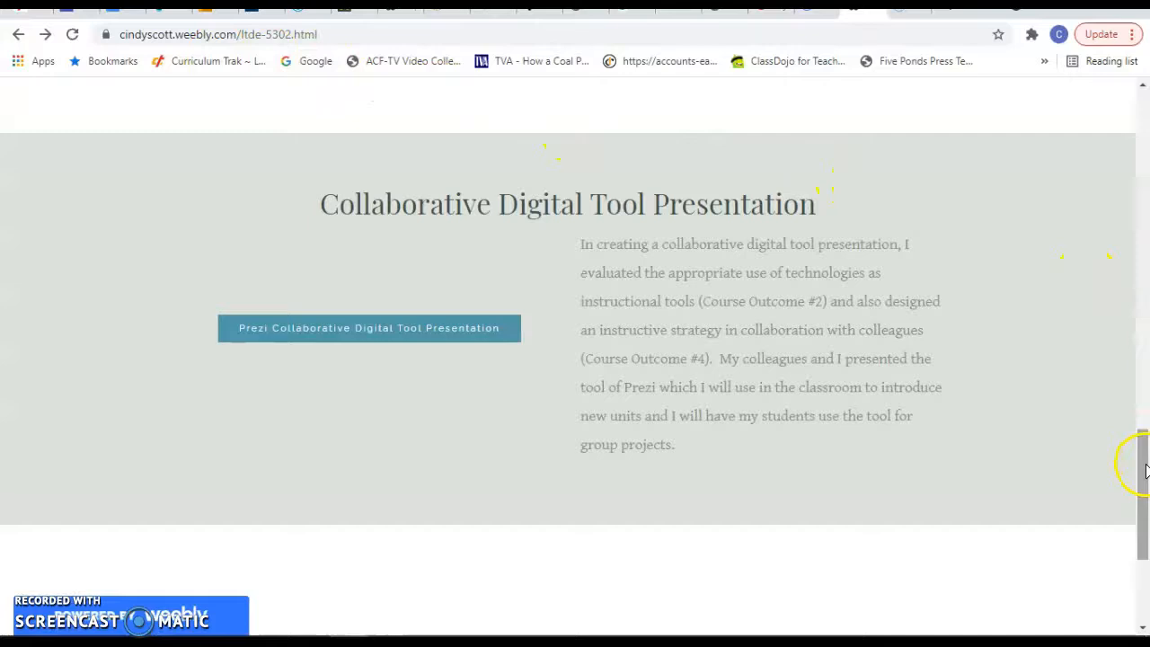